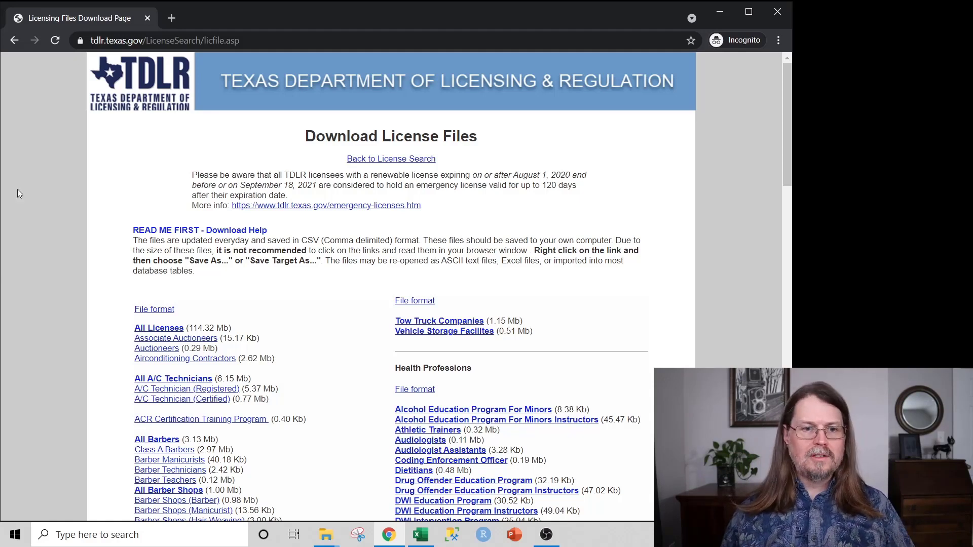
{"action": "mouse_move", "coordinate": [296, 301]}
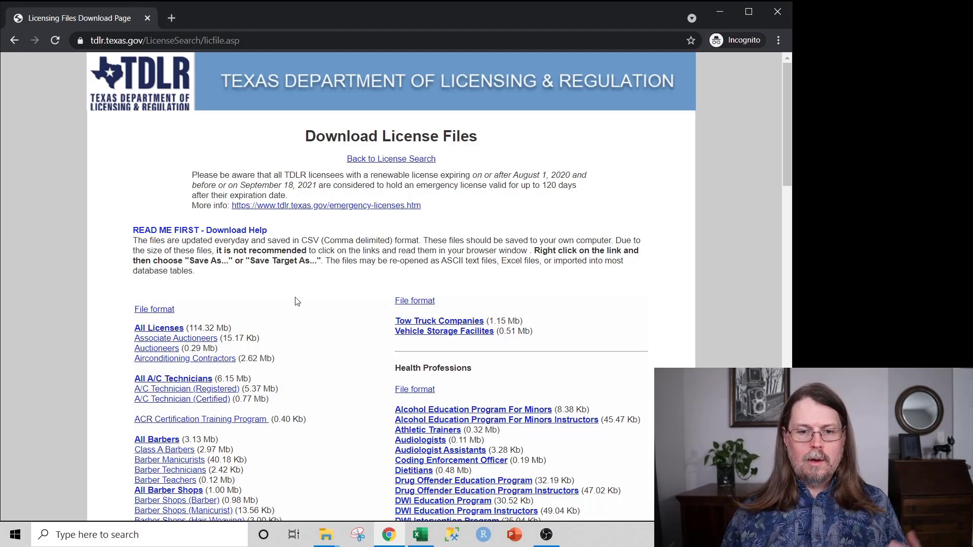
Scroll through the page content.
{"action": "scroll", "scroll_direction": "down", "scroll_amount": 3}
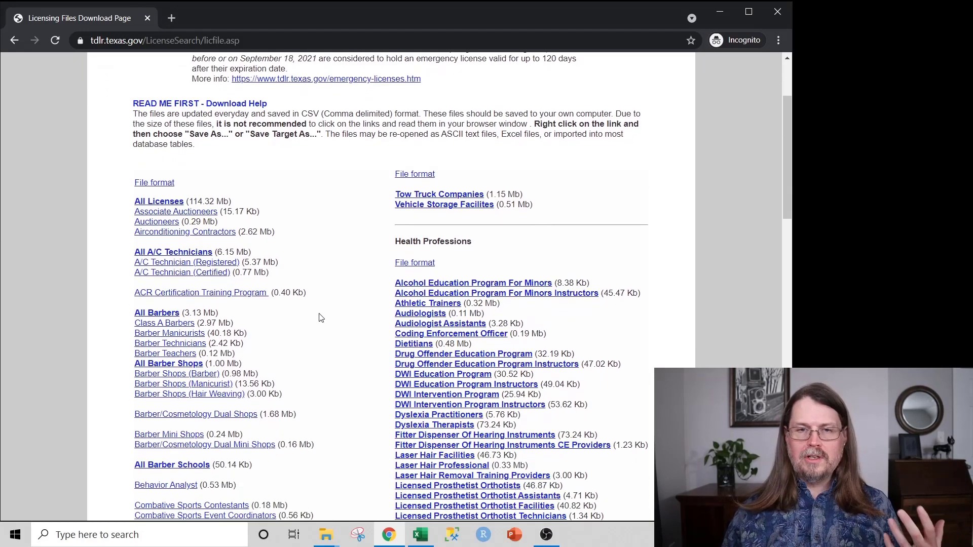
{"action": "scroll", "scroll_direction": "down", "scroll_amount": 3}
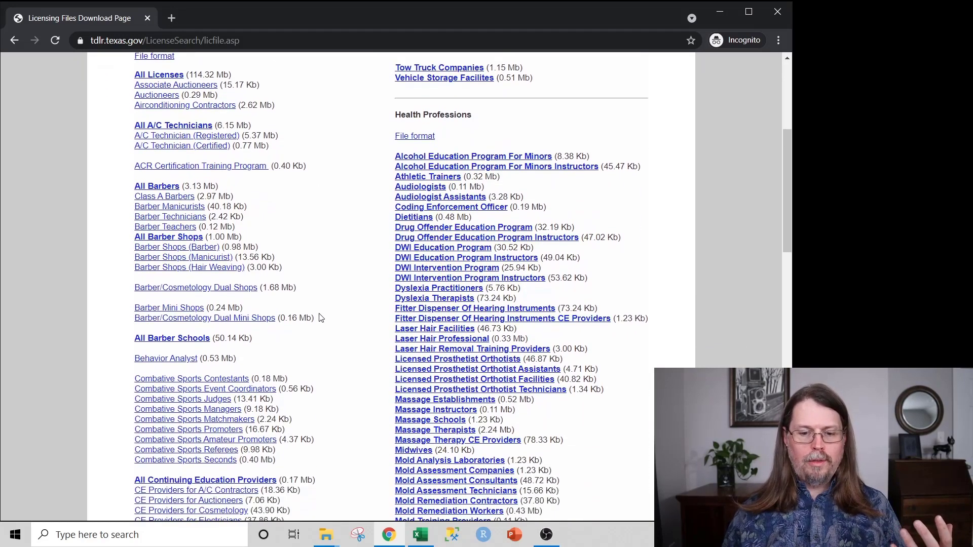
{"action": "scroll", "scroll_direction": "down", "scroll_amount": 3}
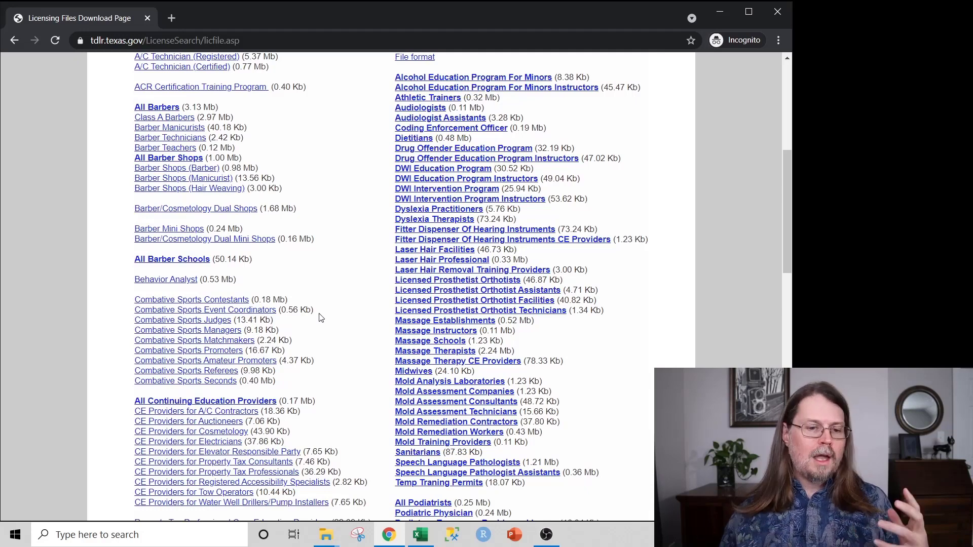
{"action": "scroll", "scroll_direction": "up", "scroll_amount": 3}
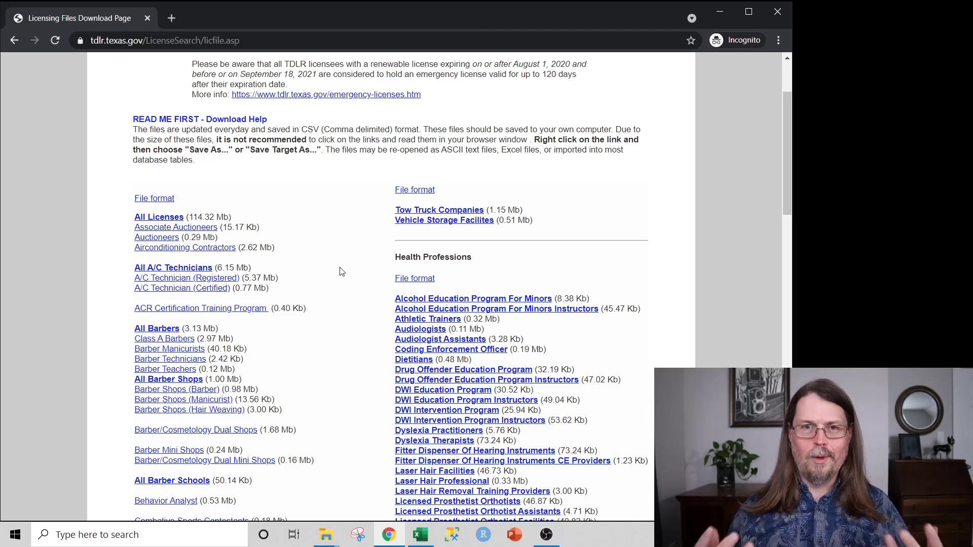
{"action": "scroll", "scroll_direction": "down", "scroll_amount": 3}
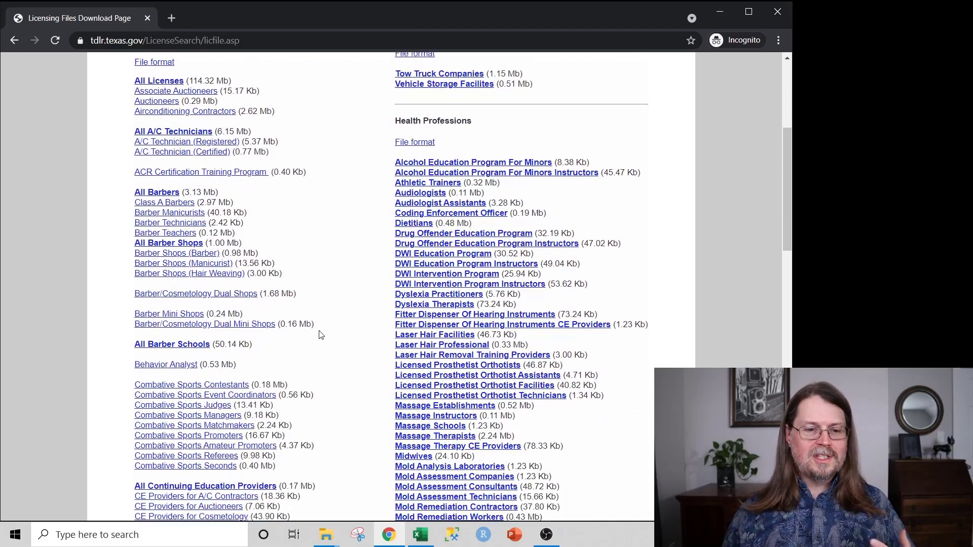
{"action": "scroll", "scroll_direction": "down", "scroll_amount": 3}
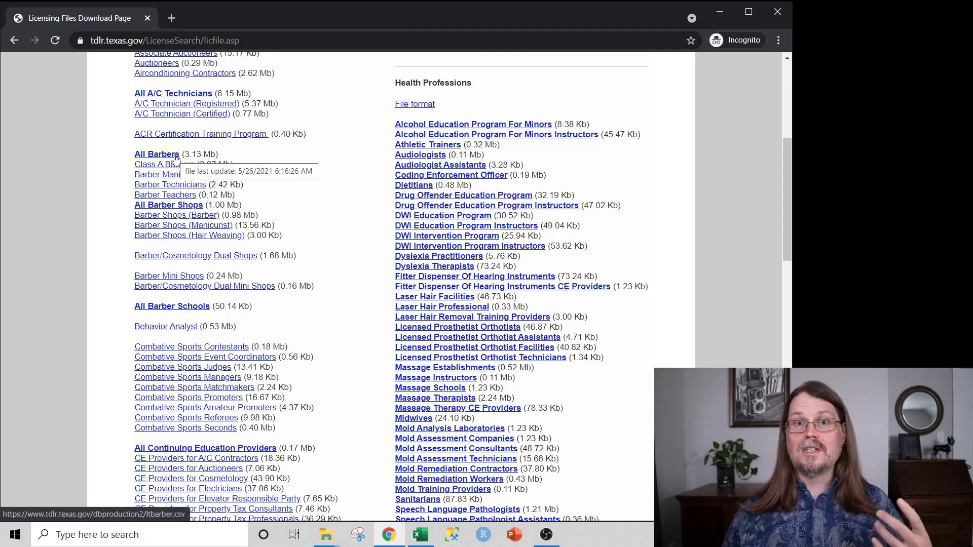
{"action": "scroll", "scroll_direction": "down", "scroll_amount": 3}
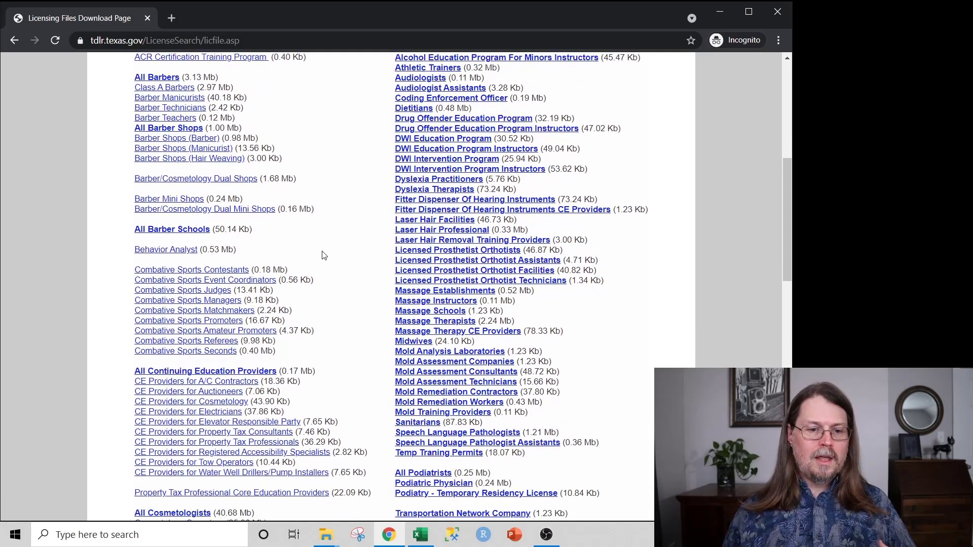
{"action": "scroll", "scroll_direction": "down", "scroll_amount": 3}
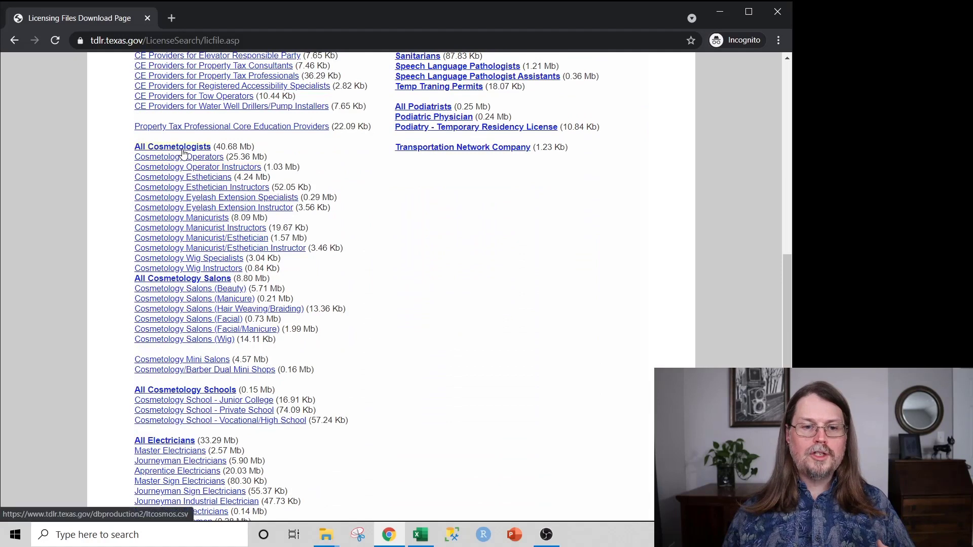
{"action": "mouse_move", "coordinate": [182, 153]}
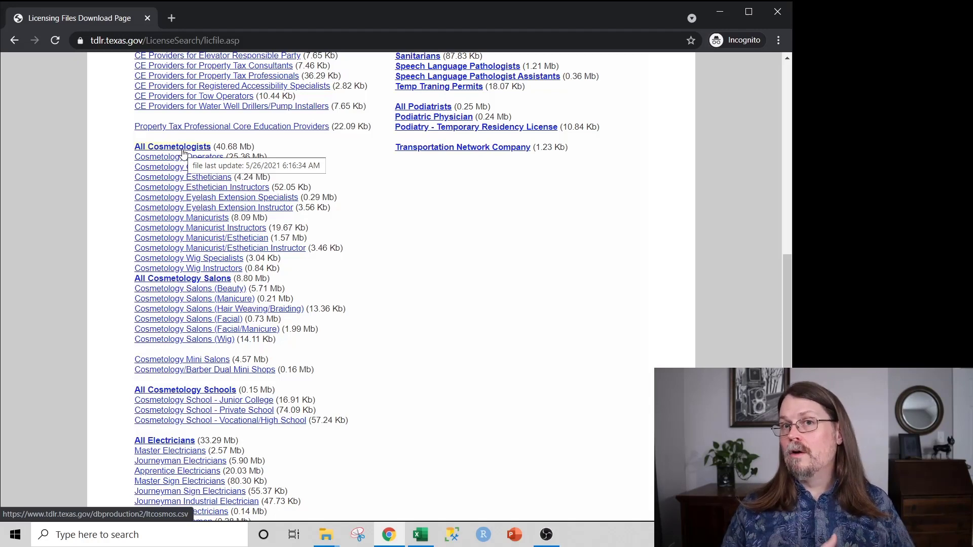
{"action": "mouse_move", "coordinate": [220, 400]}
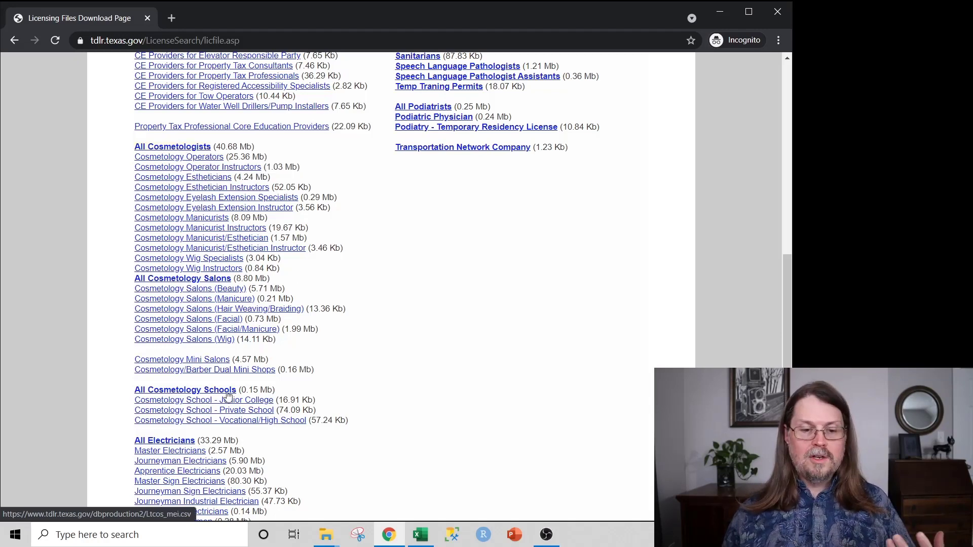
{"action": "scroll", "scroll_direction": "down", "scroll_amount": 3}
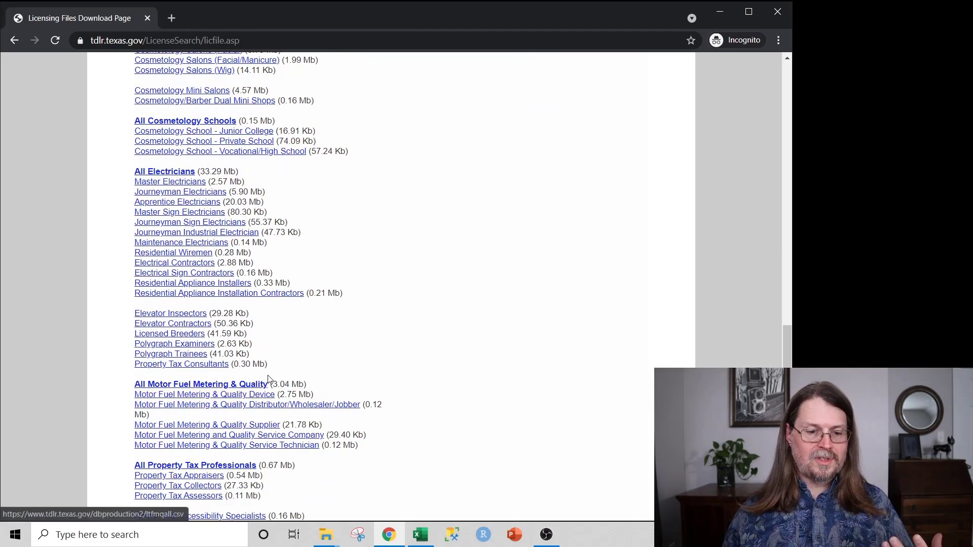
{"action": "scroll", "scroll_direction": "down", "scroll_amount": 3}
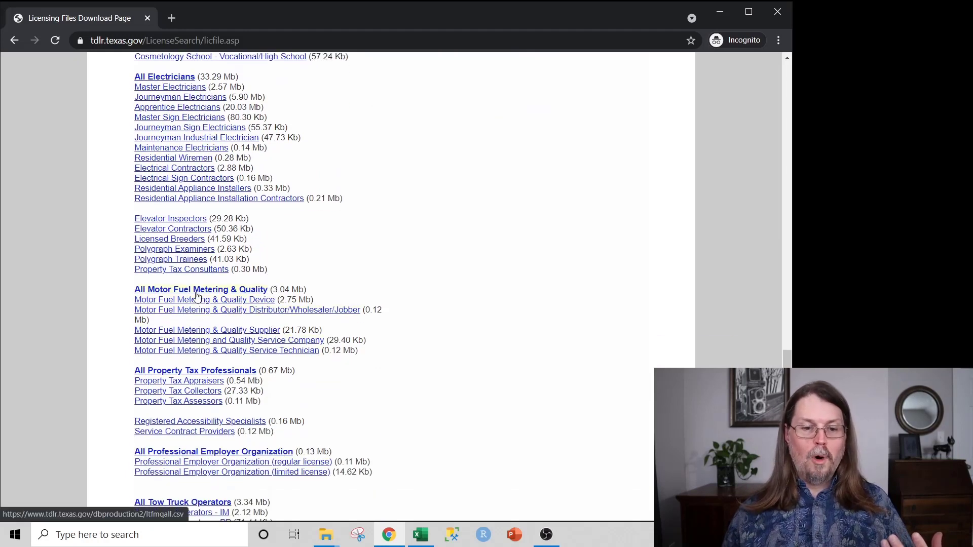
{"action": "scroll", "scroll_direction": "up", "scroll_amount": 3}
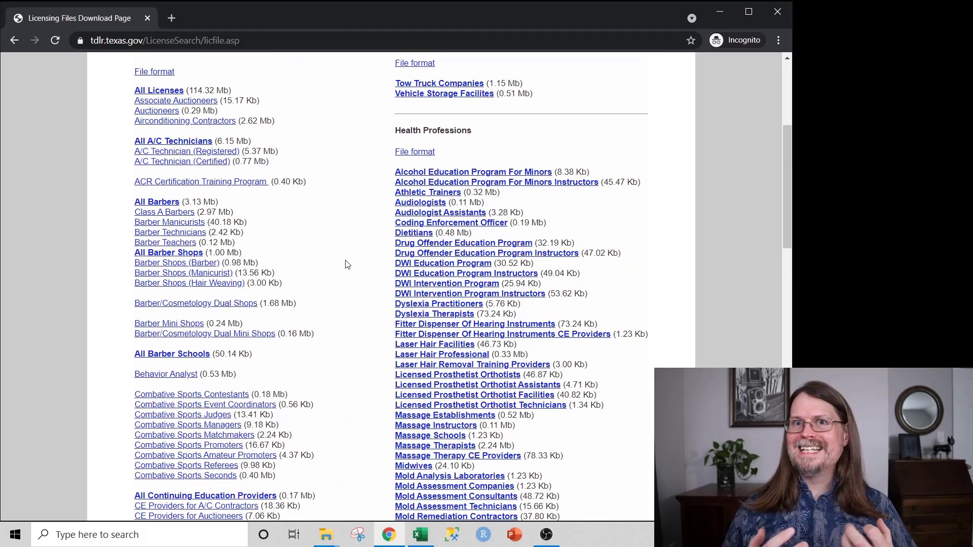
Point out El Paso in the cosmetology data's COUNTY column, then search Census for DP03.
{"action": "left_click", "coordinate": [421, 535]}
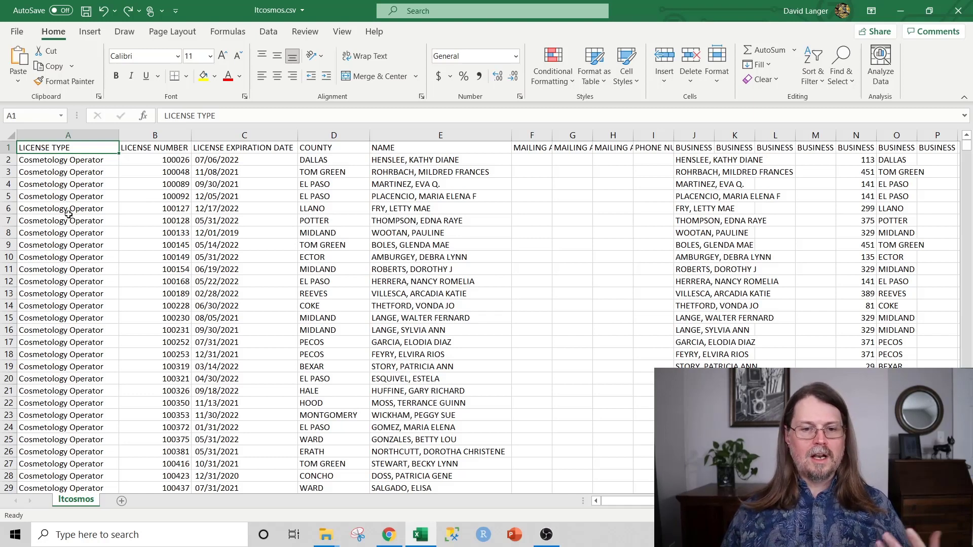
{"action": "mouse_move", "coordinate": [425, 218]}
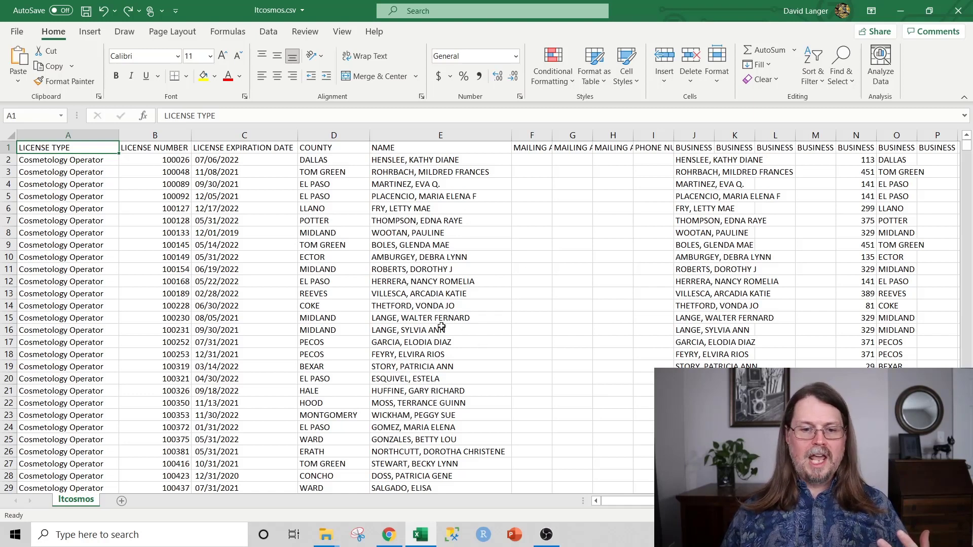
{"action": "mouse_move", "coordinate": [349, 291]}
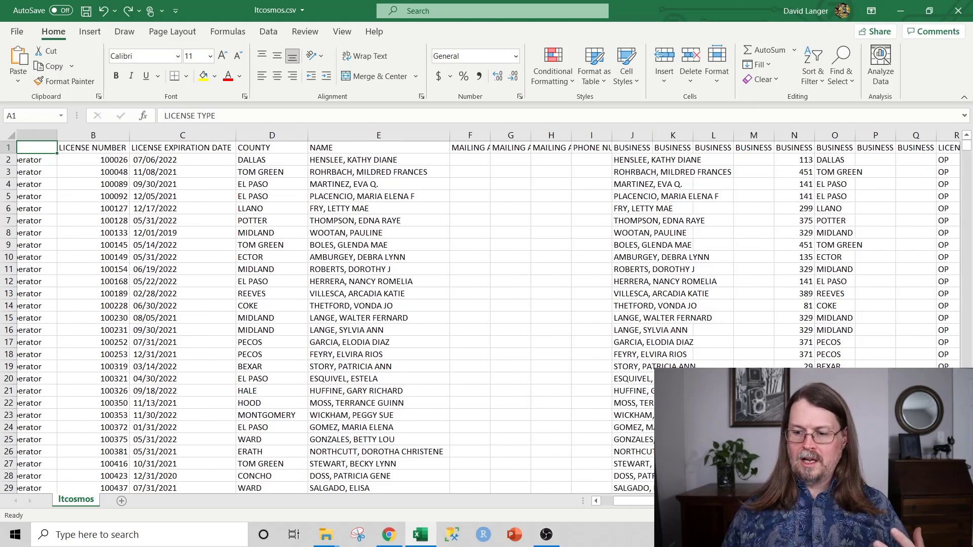
{"action": "scroll", "scroll_direction": "right", "scroll_amount": 3}
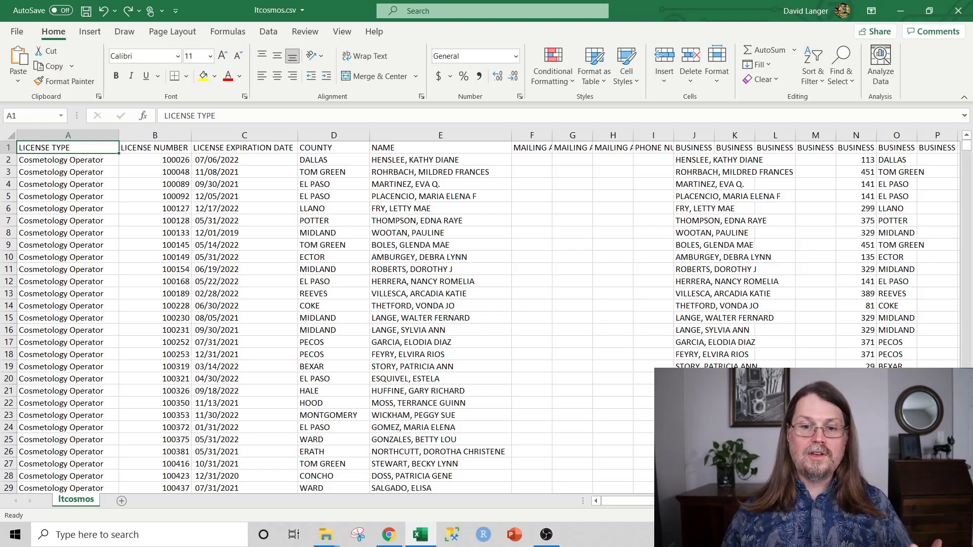
{"action": "mouse_move", "coordinate": [561, 224]}
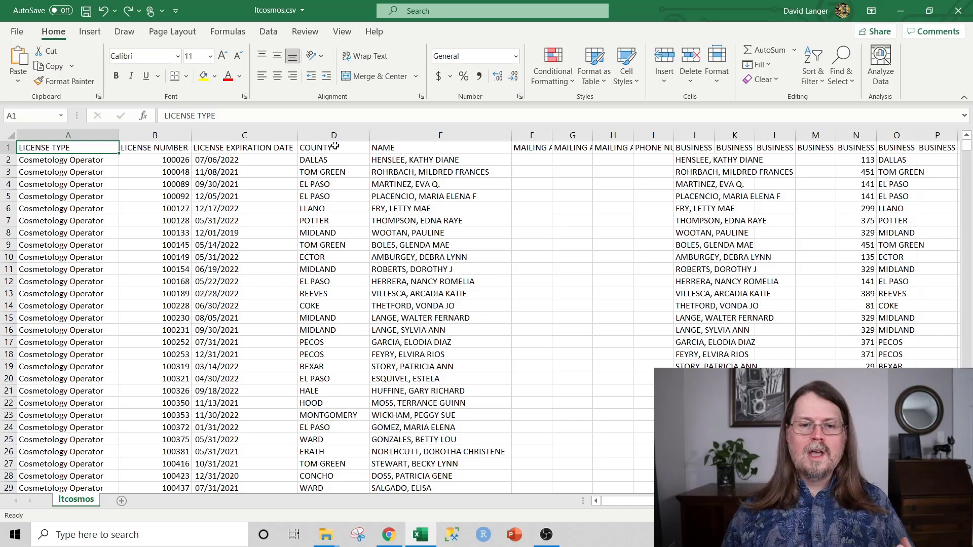
{"action": "left_click", "coordinate": [323, 147]}
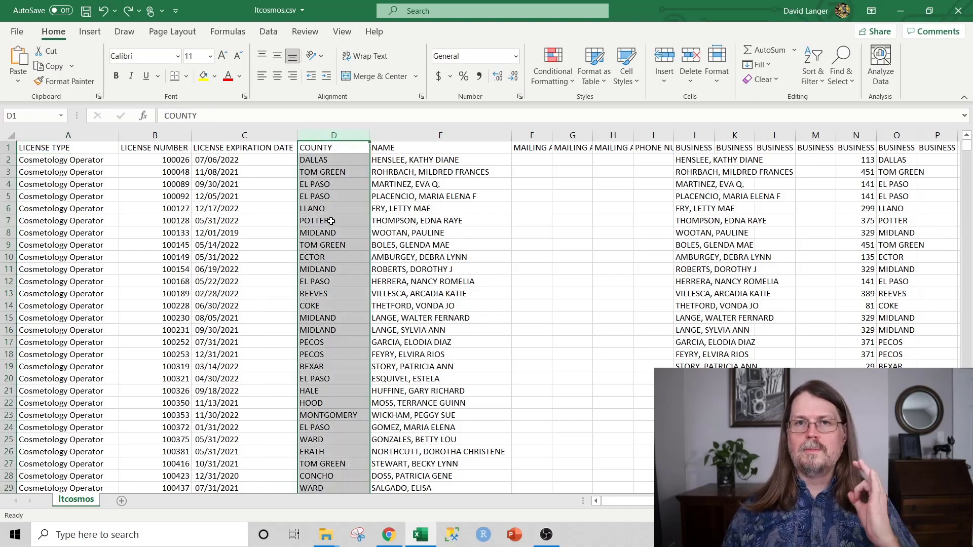
{"action": "mouse_move", "coordinate": [410, 269]}
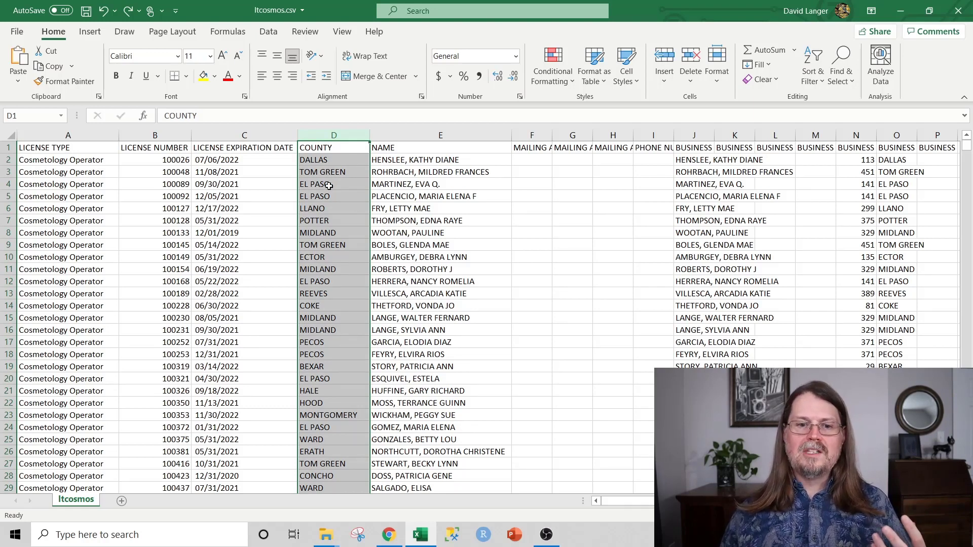
{"action": "left_click", "coordinate": [333, 184]}
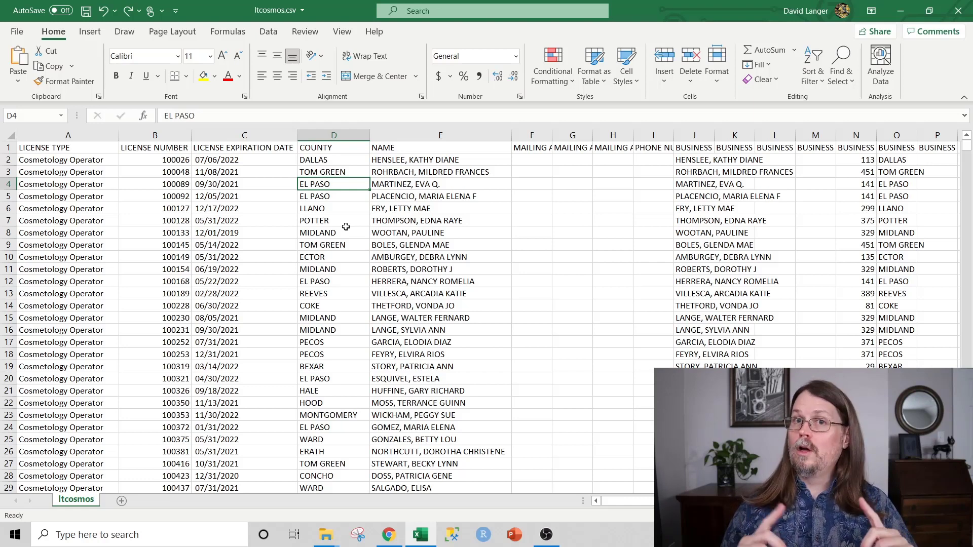
{"action": "left_click", "coordinate": [388, 535]}
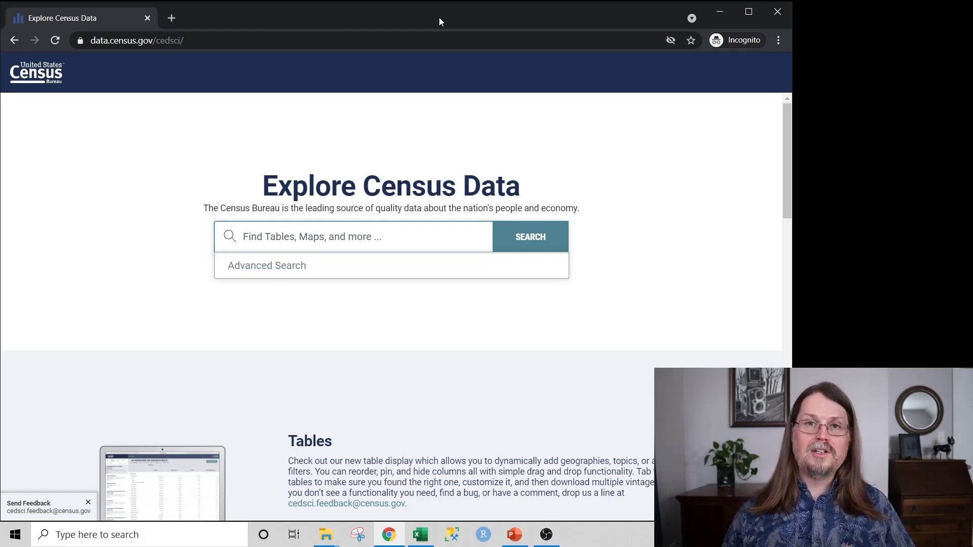
{"action": "mouse_move", "coordinate": [426, 57]}
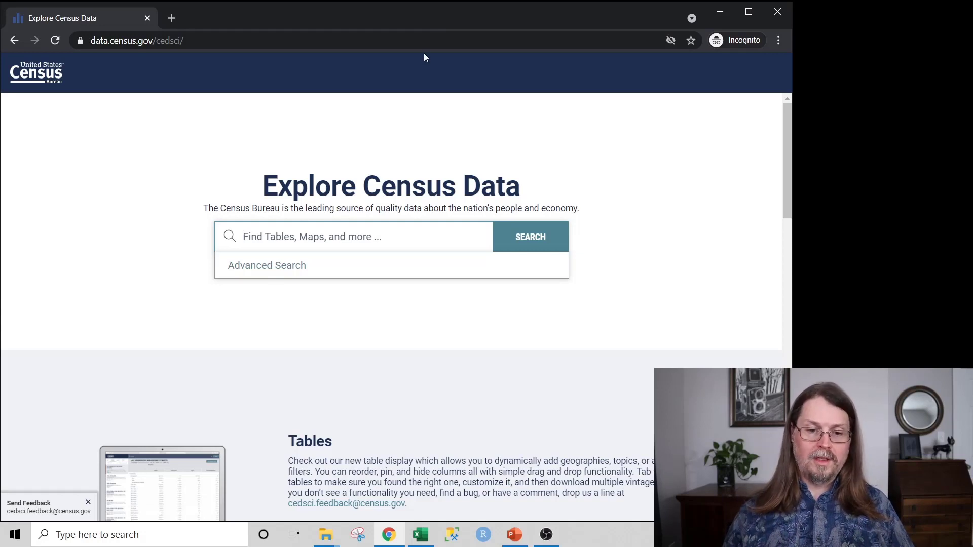
{"action": "type", "text": "DP03"}
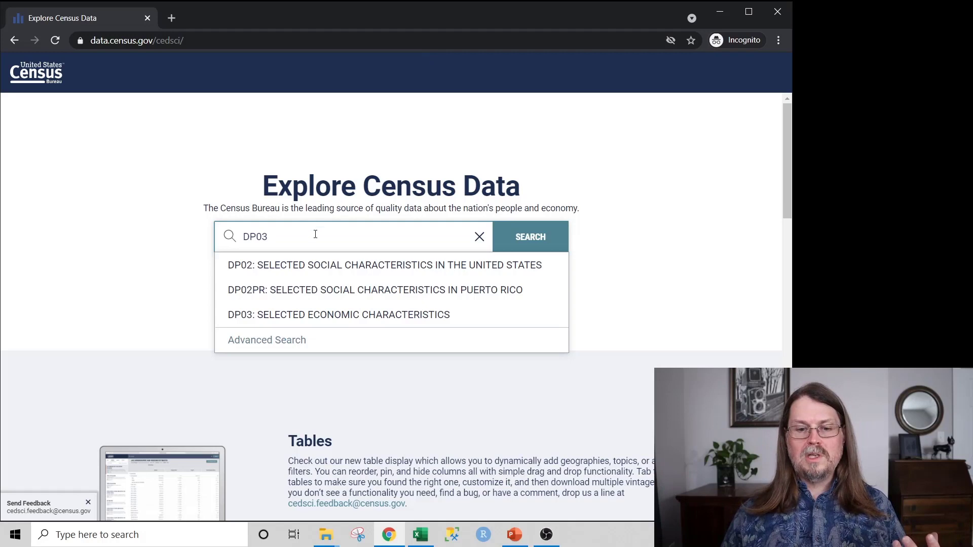
{"action": "mouse_move", "coordinate": [318, 304]}
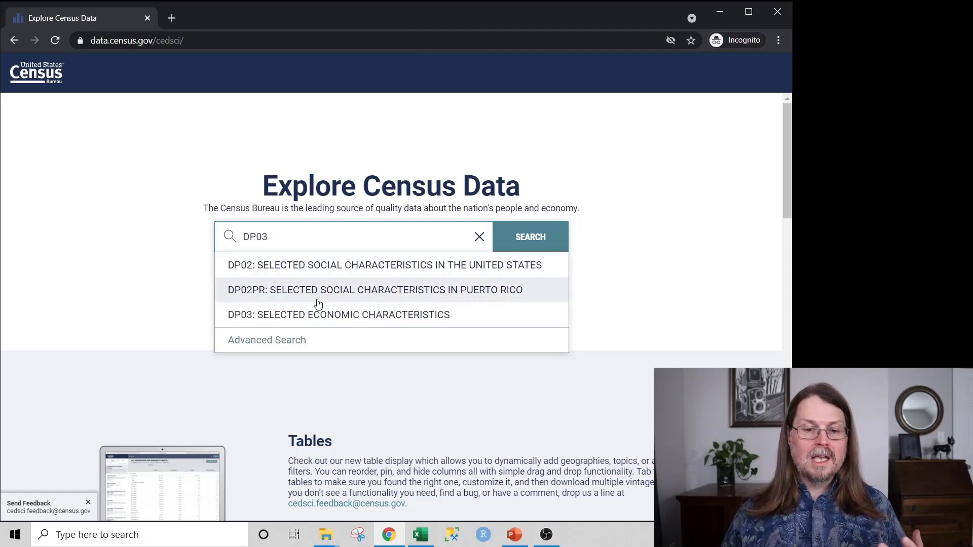
{"action": "mouse_move", "coordinate": [392, 324]}
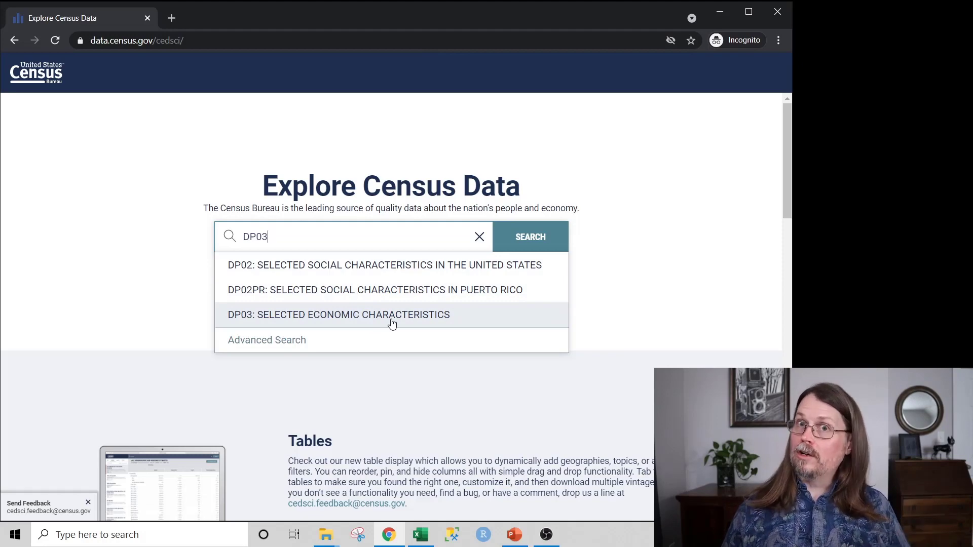
Open the 'DP03: Selected Economic Characteristics' suggestion.
{"action": "left_click", "coordinate": [353, 315]}
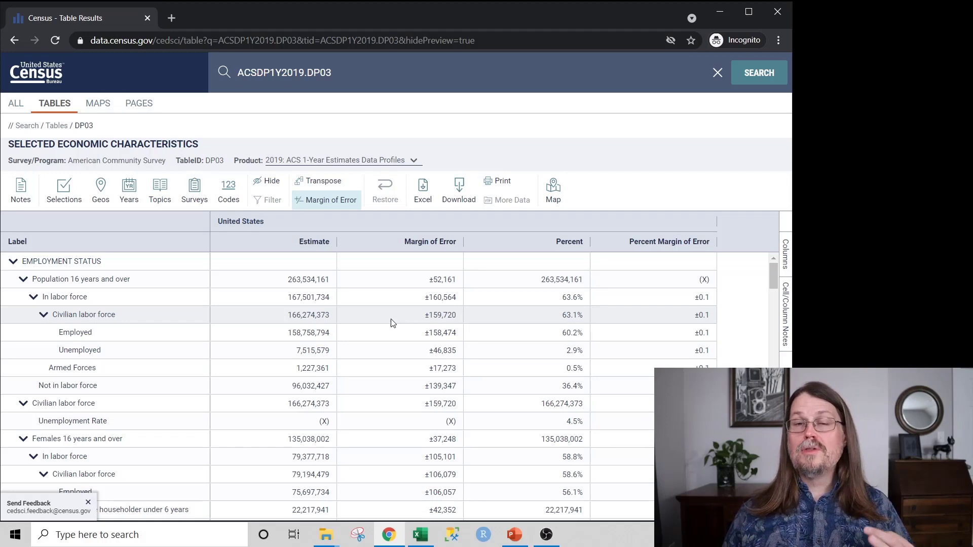
{"action": "mouse_move", "coordinate": [416, 162]}
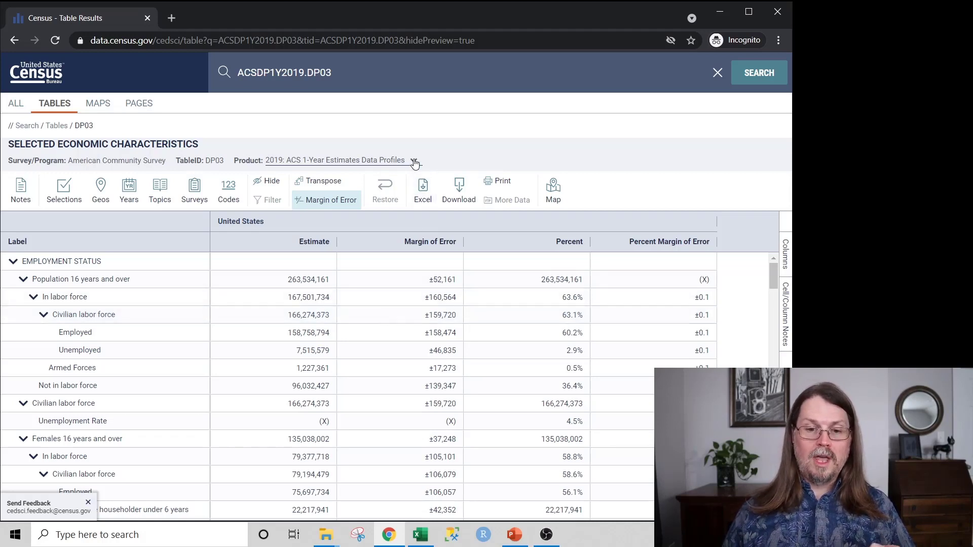
Change the product to '2018: ACS 5-Year Estimates Data Profiles'.
{"action": "left_click", "coordinate": [414, 161]}
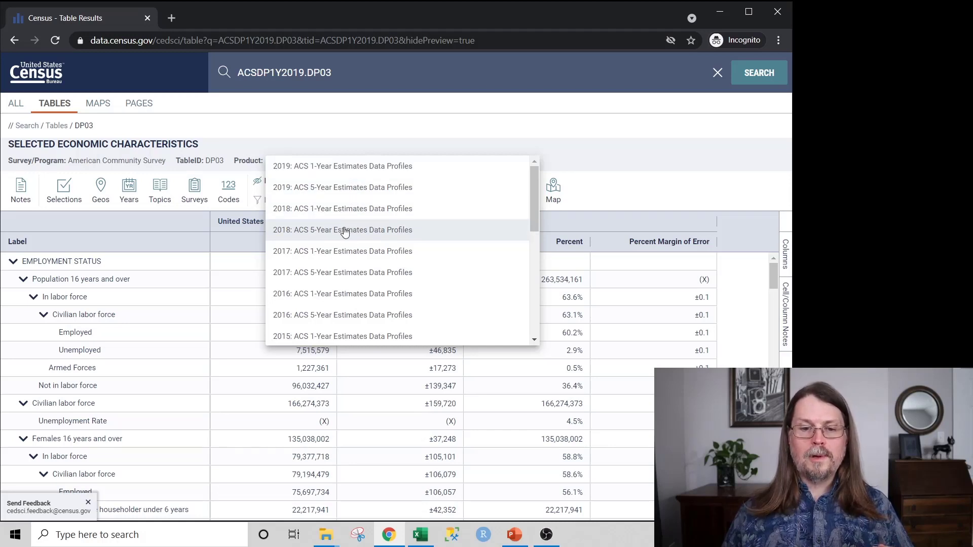
{"action": "mouse_move", "coordinate": [302, 235]}
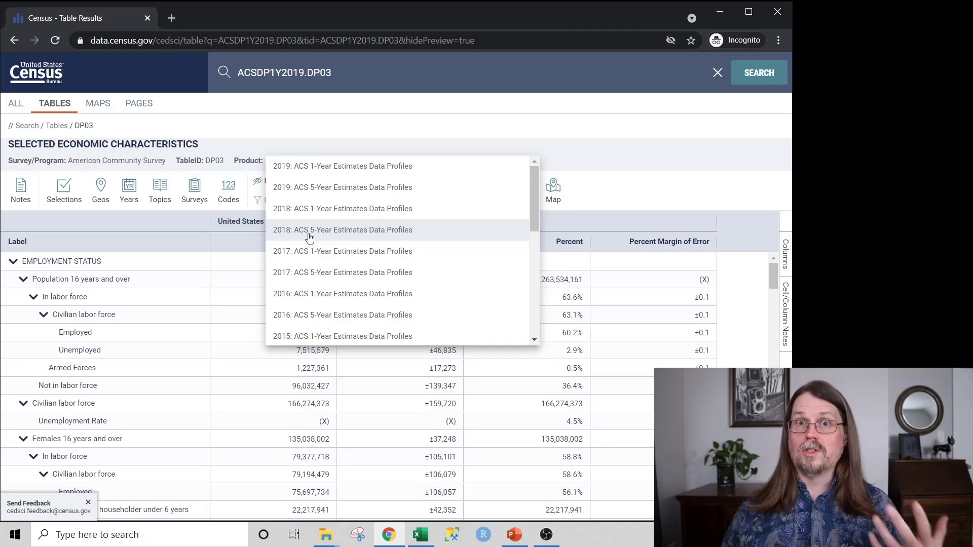
{"action": "left_click", "coordinate": [342, 230]}
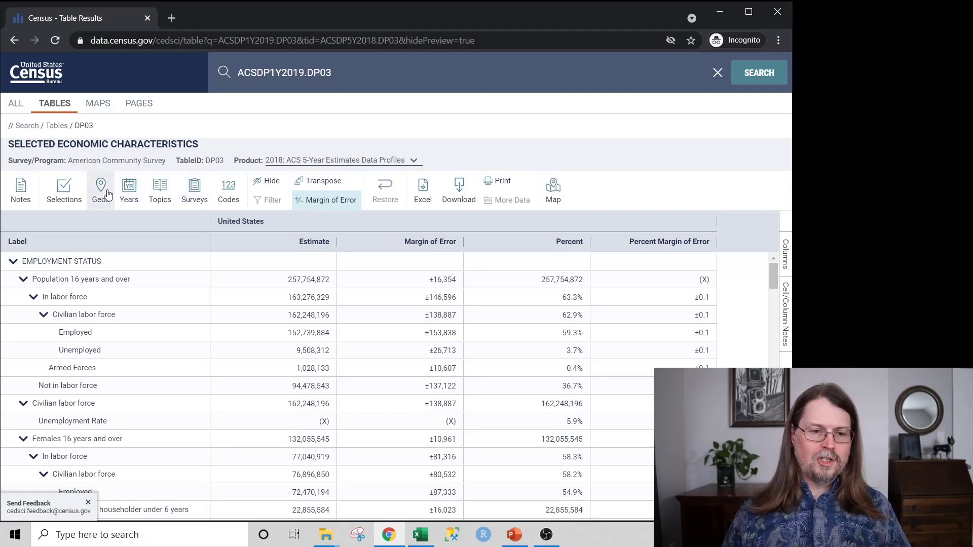
Open the Geos panel for the DP03 table.
{"action": "left_click", "coordinate": [101, 188]}
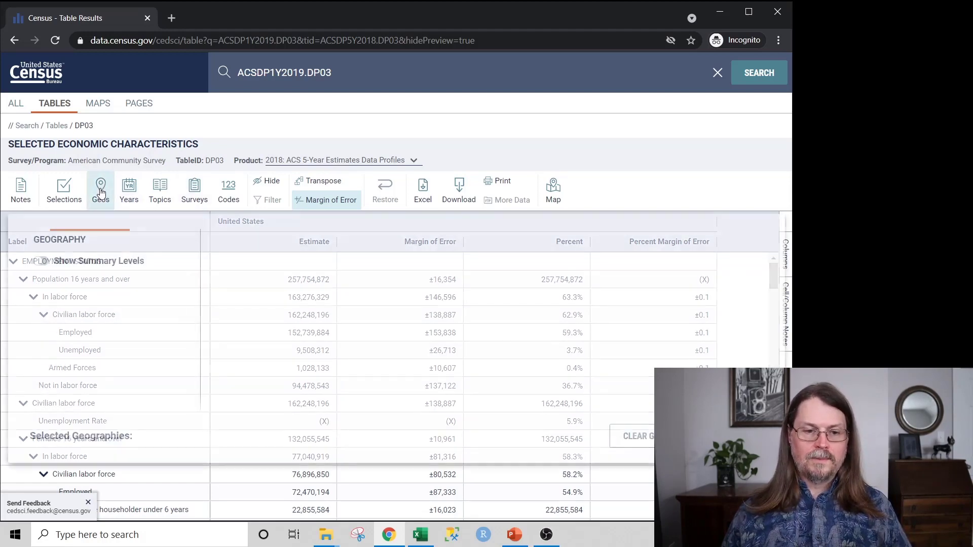
{"action": "left_click", "coordinate": [100, 189]}
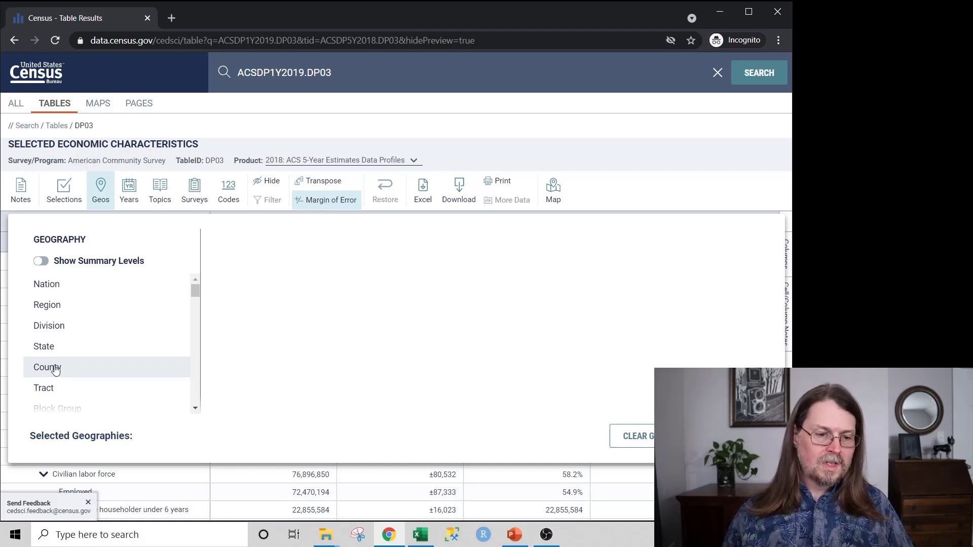
Set the geography to County, Texas, with 'All counties in Texas' ticked.
{"action": "left_click", "coordinate": [47, 367]}
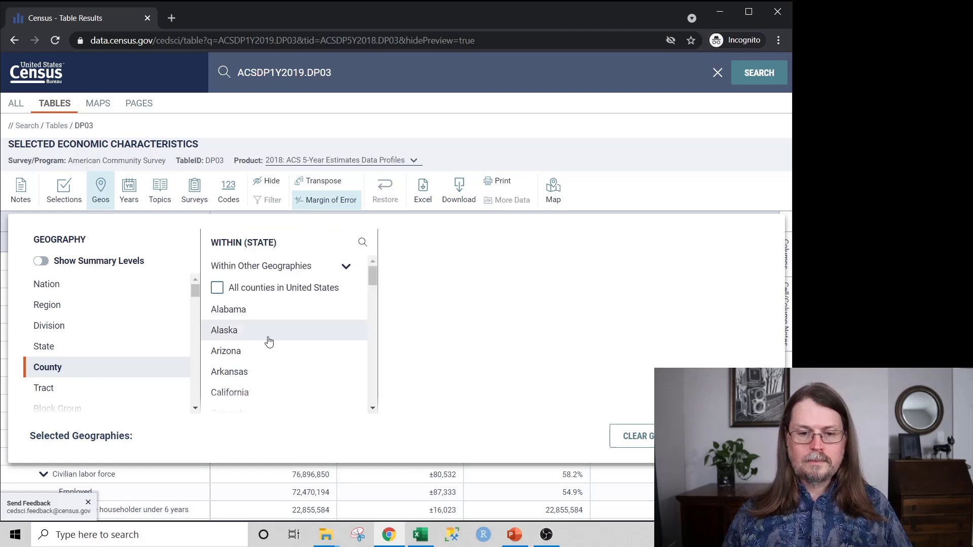
{"action": "scroll", "scroll_direction": "down", "scroll_amount": 3}
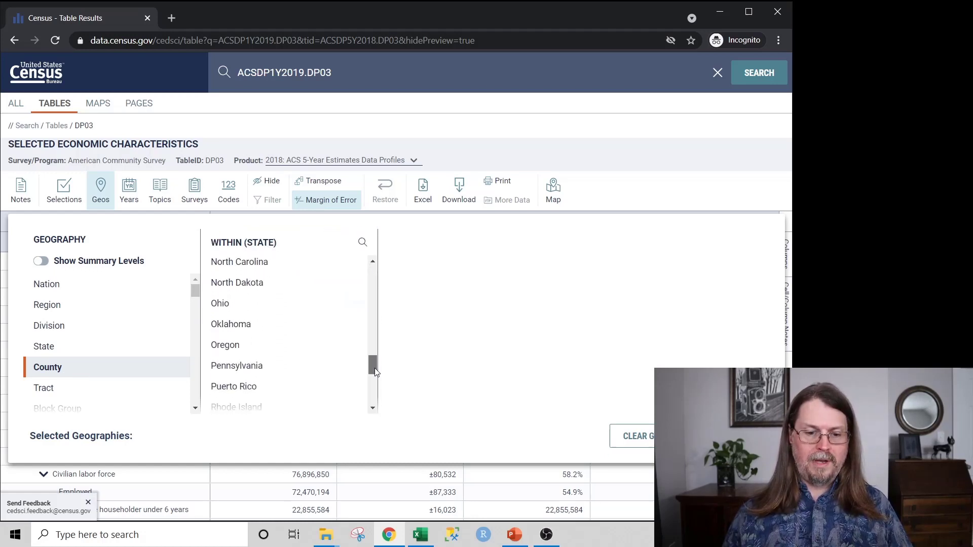
{"action": "scroll", "scroll_direction": "down", "scroll_amount": 3}
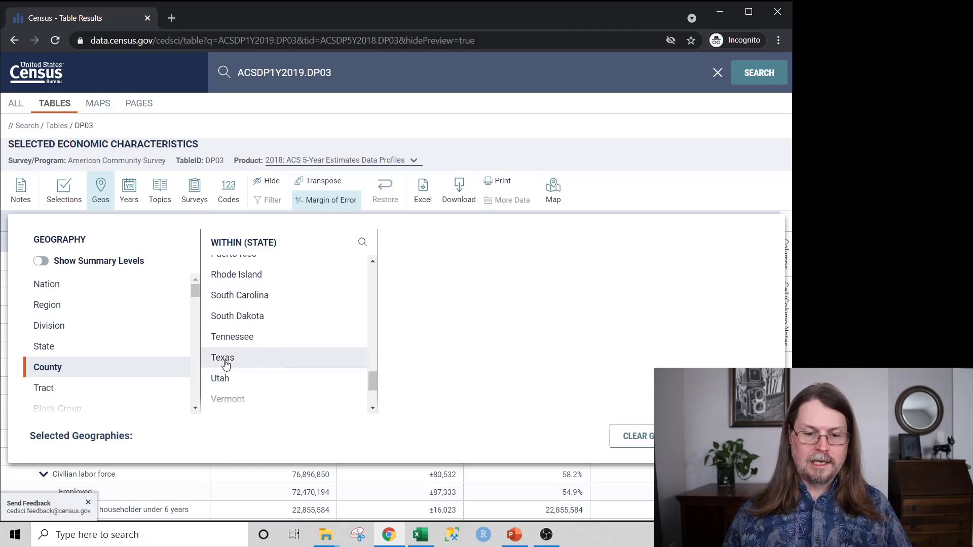
{"action": "left_click", "coordinate": [223, 358]}
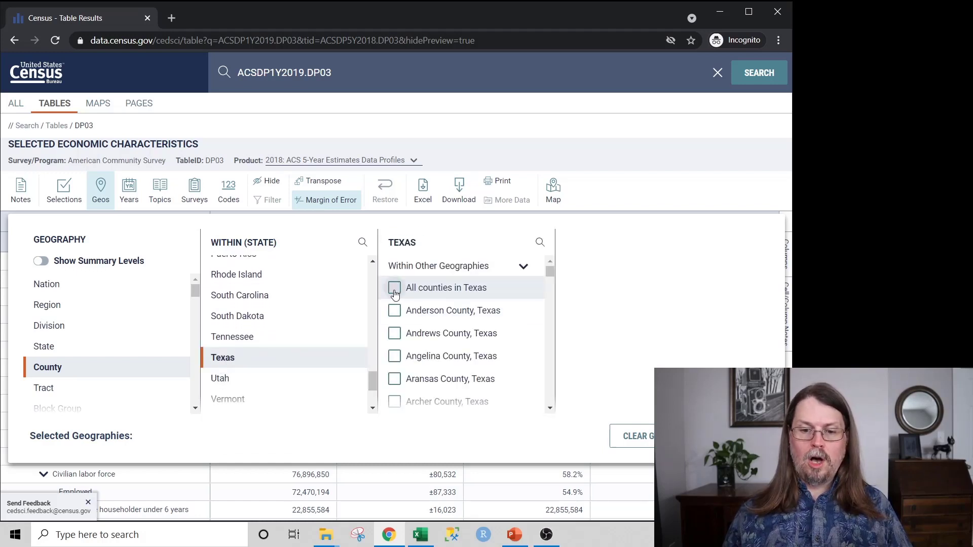
{"action": "left_click", "coordinate": [395, 288]}
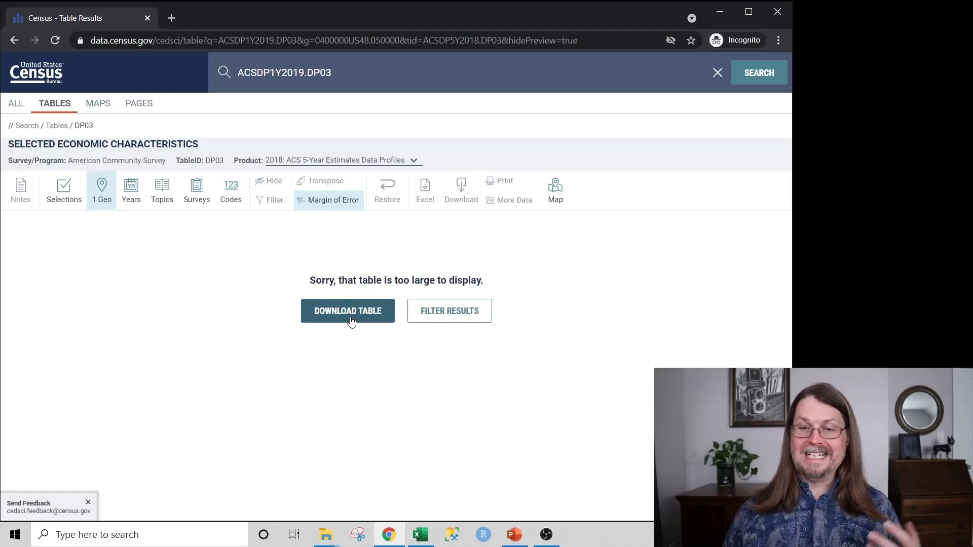
Download the 2018 5-Year DP03 table as CSV and open it in Excel.
{"action": "left_click", "coordinate": [348, 311]}
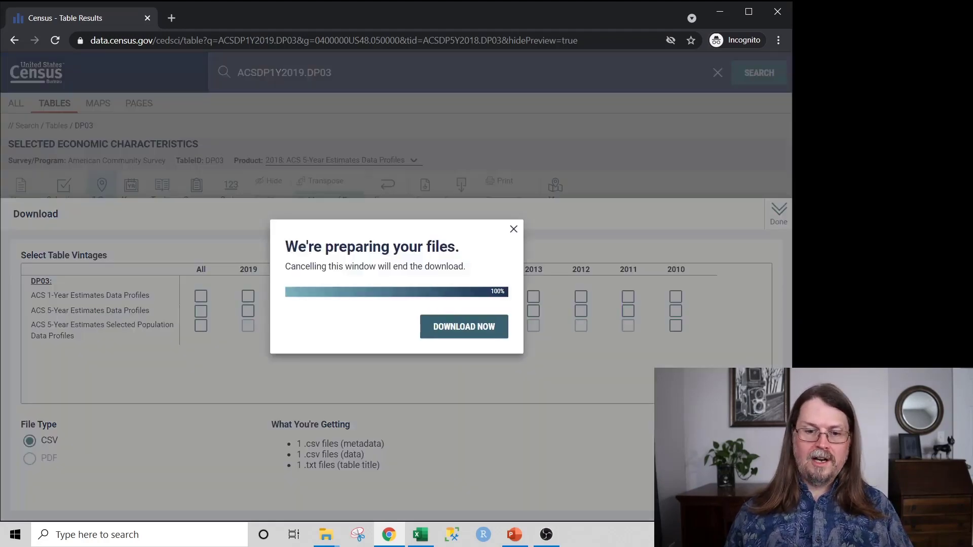
{"action": "left_click", "coordinate": [464, 326]}
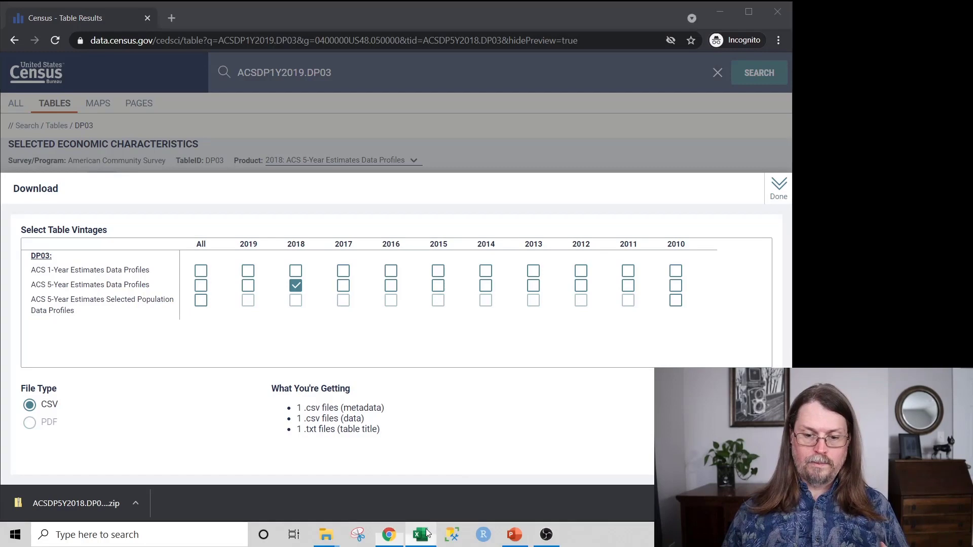
{"action": "left_click", "coordinate": [421, 534]}
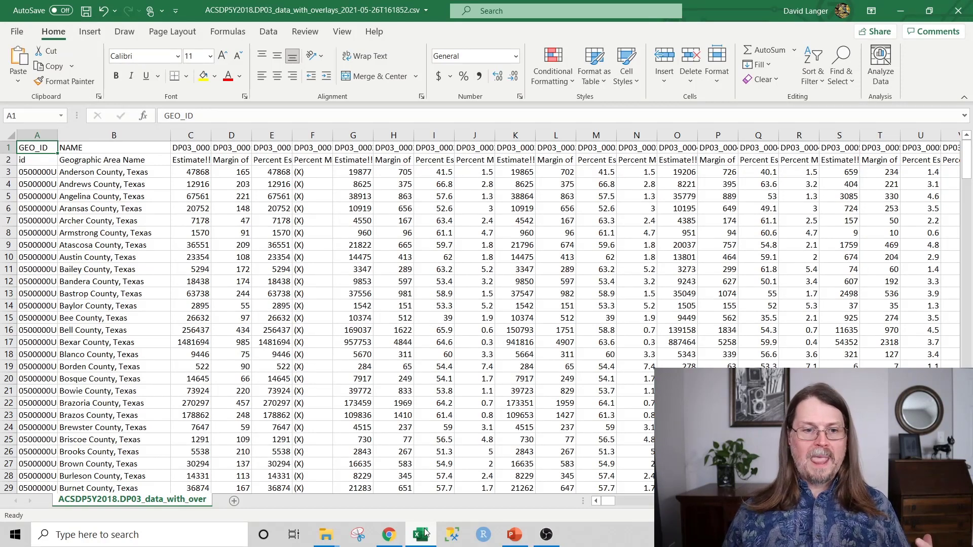
{"action": "left_click", "coordinate": [114, 136]}
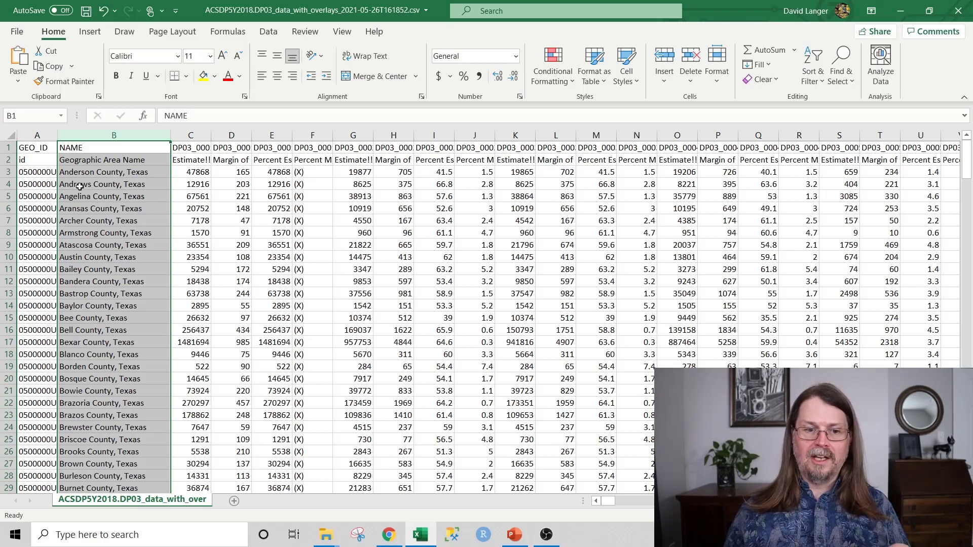
{"action": "mouse_move", "coordinate": [146, 203]}
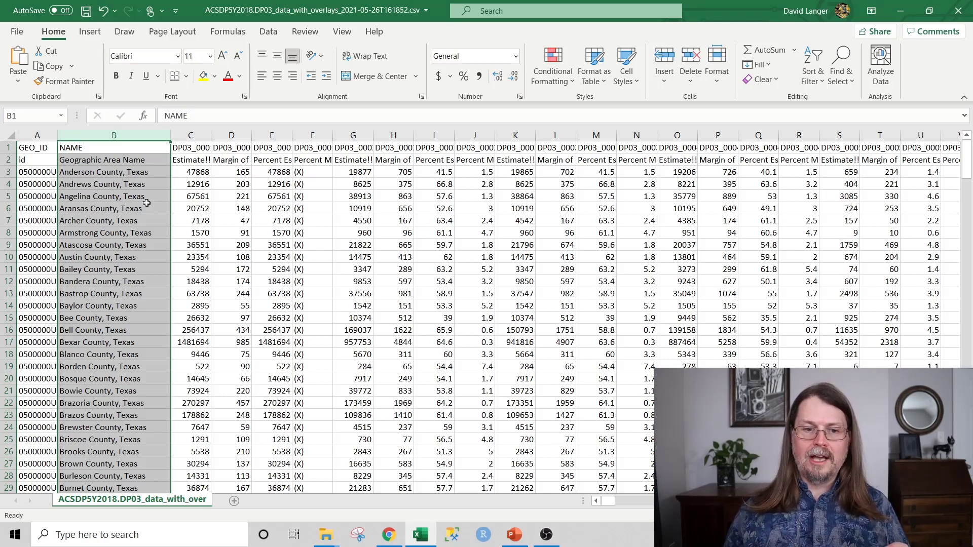
{"action": "mouse_move", "coordinate": [143, 215]}
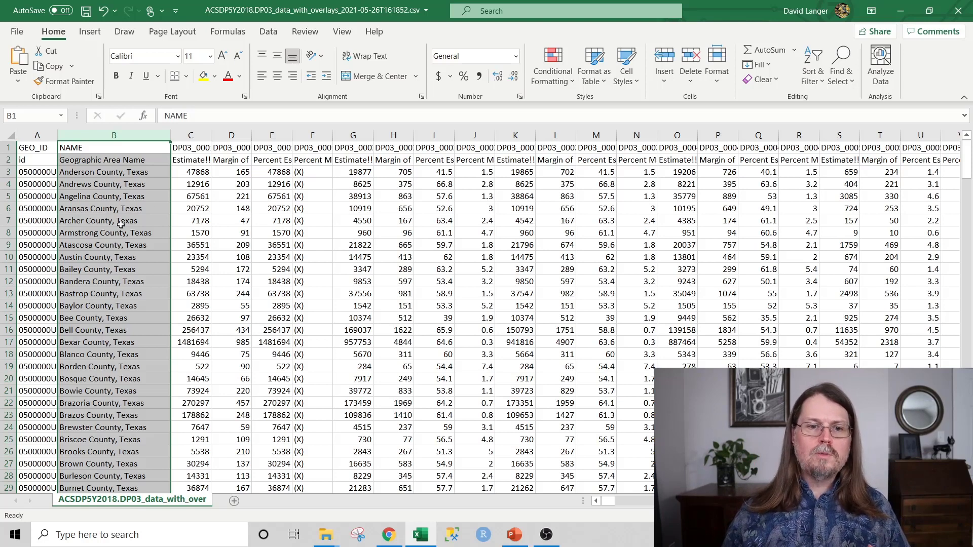
{"action": "left_click", "coordinate": [272, 135]}
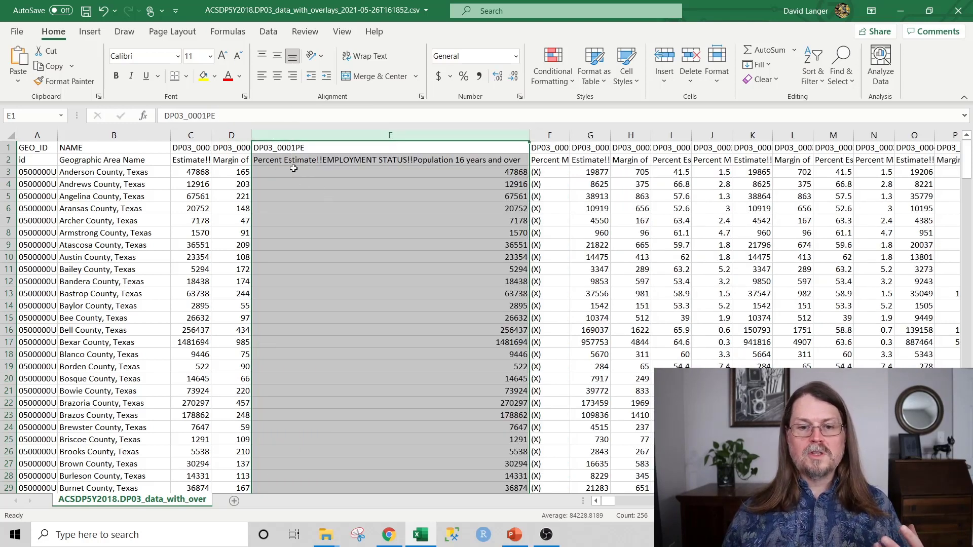
{"action": "mouse_move", "coordinate": [380, 172]}
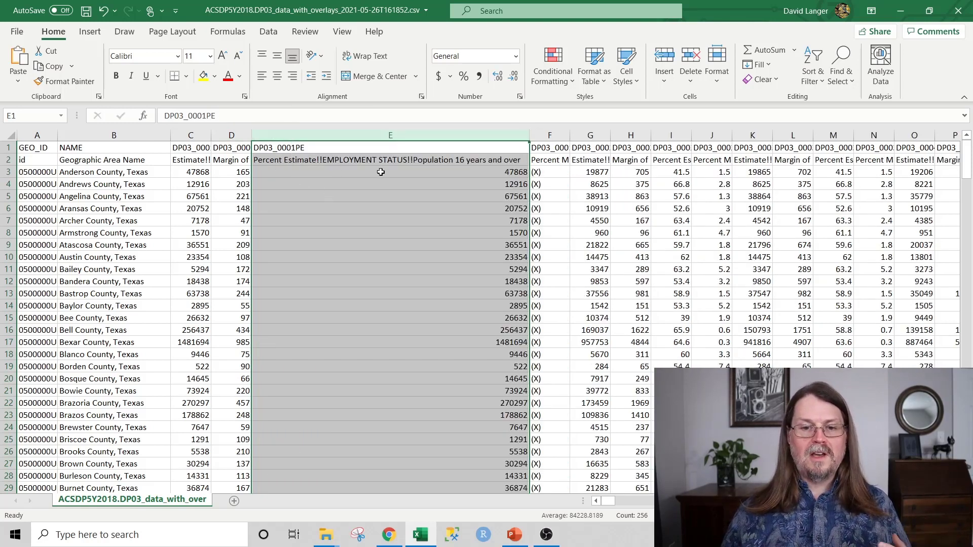
{"action": "mouse_move", "coordinate": [445, 167]}
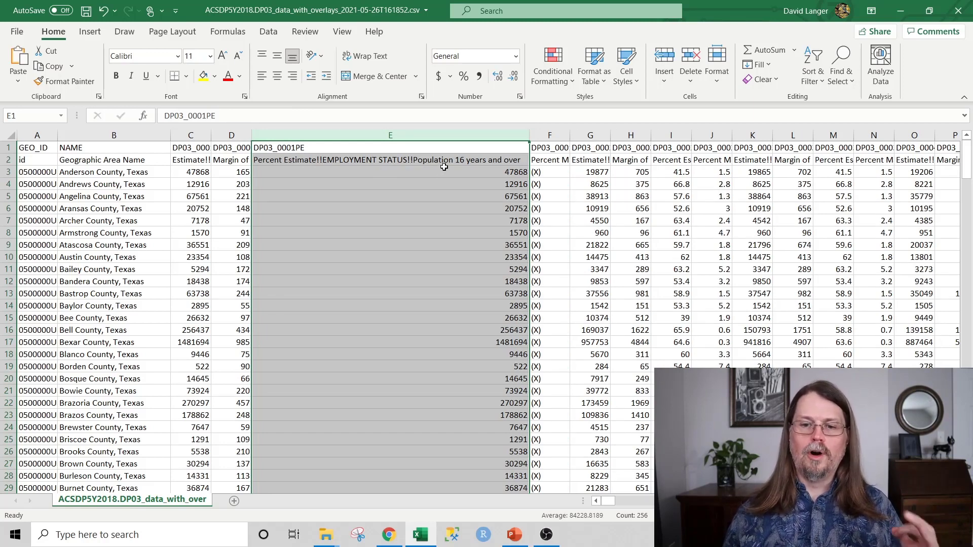
{"action": "mouse_move", "coordinate": [260, 153]}
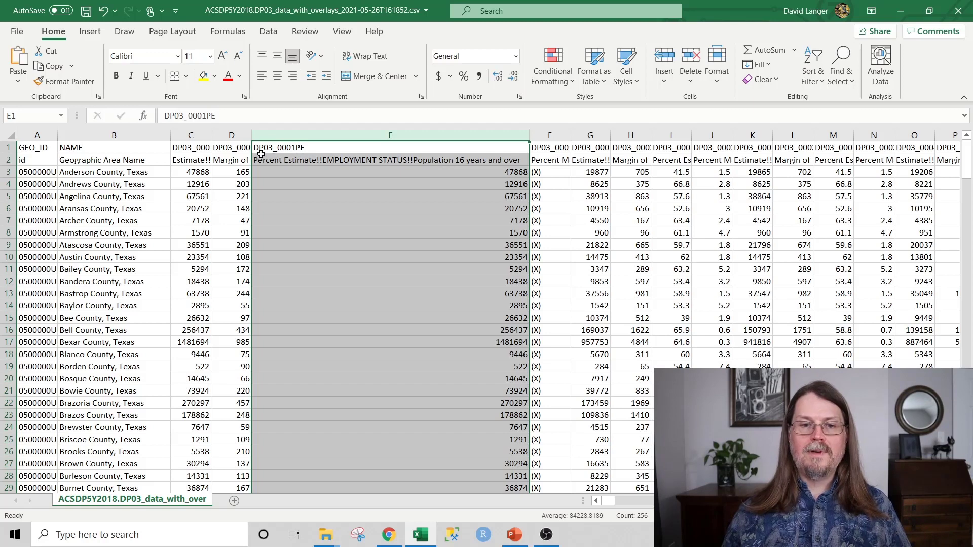
{"action": "mouse_move", "coordinate": [285, 153]}
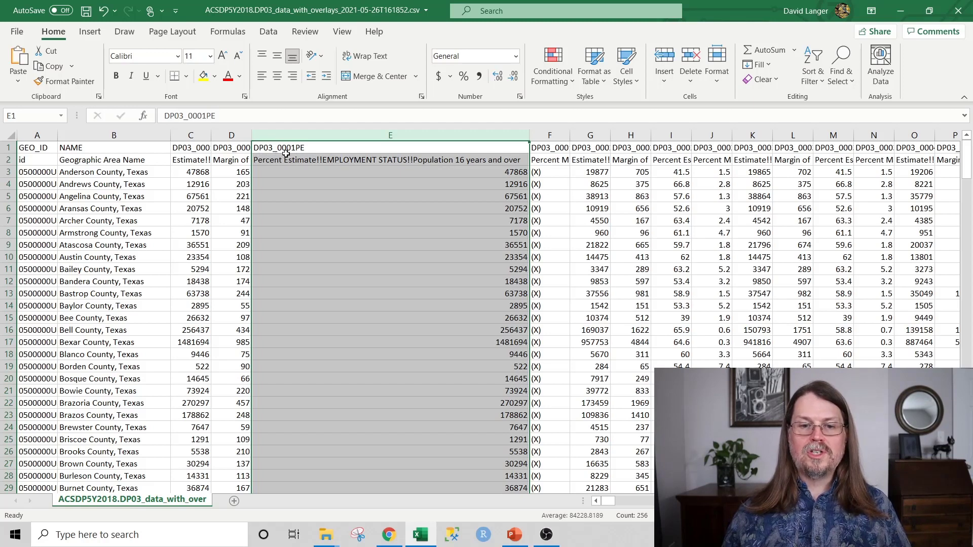
{"action": "mouse_move", "coordinate": [301, 153]}
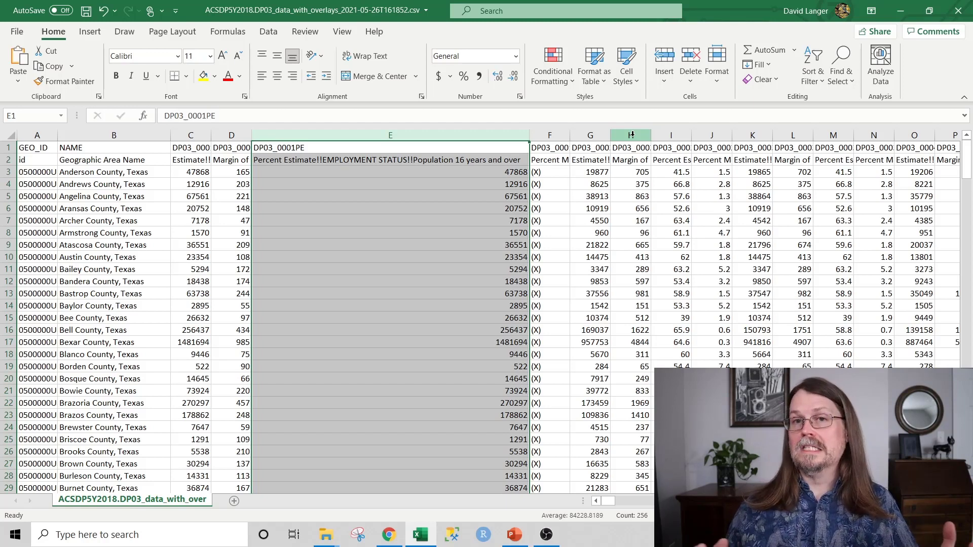
Bring the PDF project guide in Acrobat Reader to the front.
{"action": "left_click", "coordinate": [578, 534]}
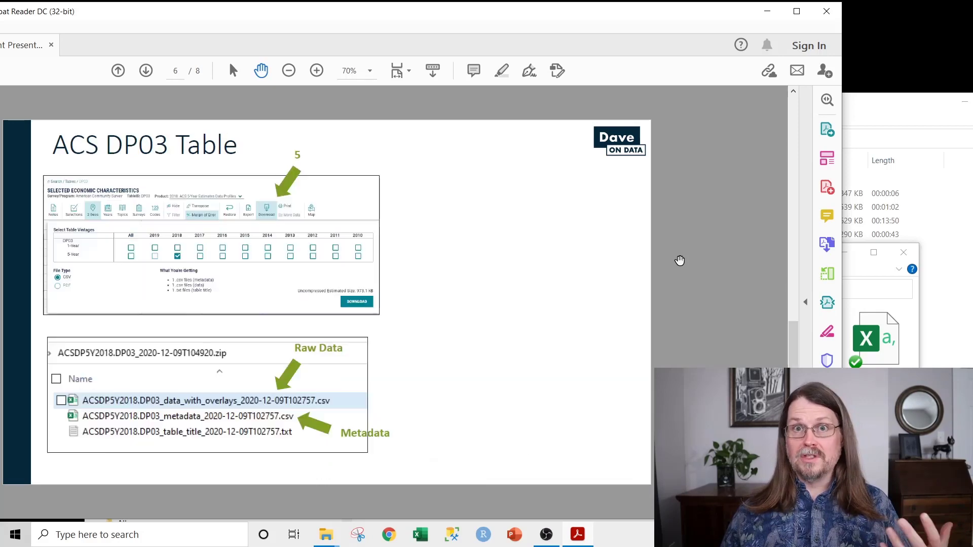
Advance the project guide from page 6 to page 7.
{"action": "left_click", "coordinate": [146, 71]}
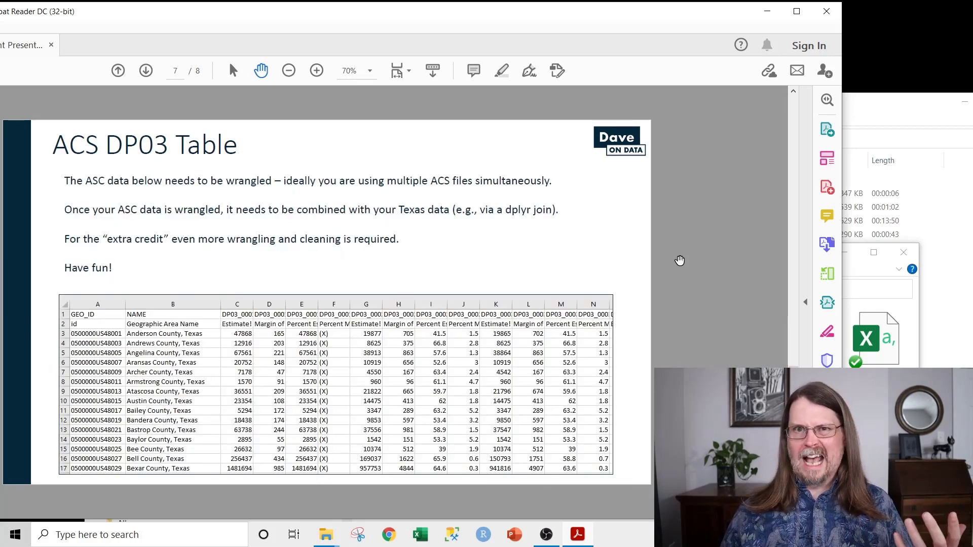